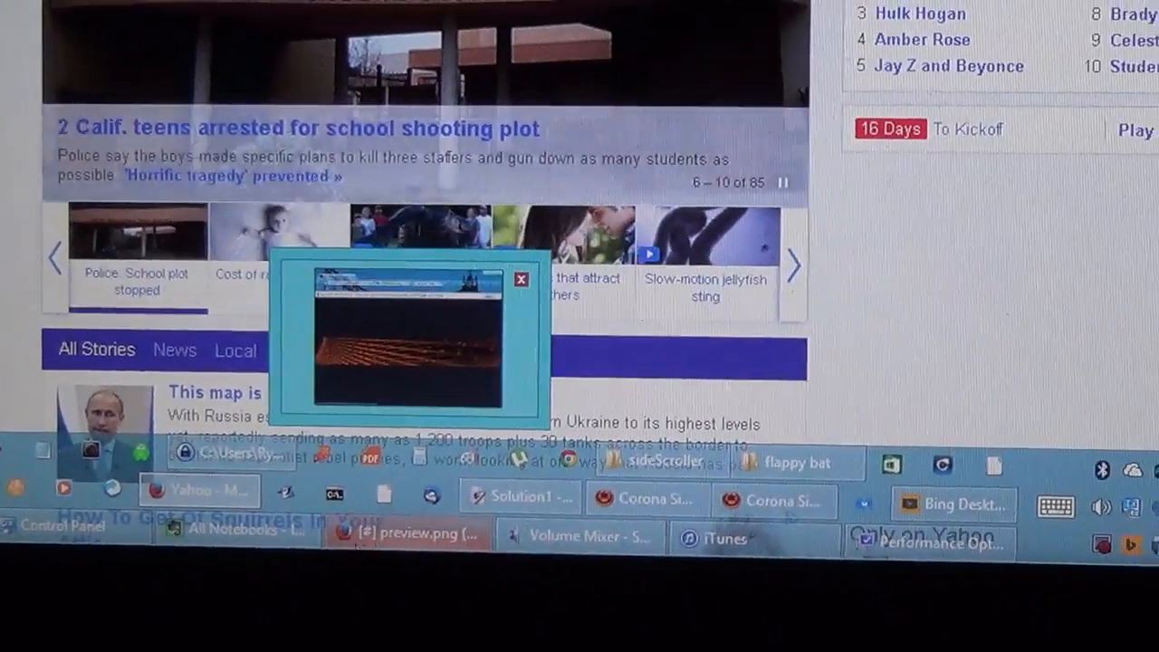
Browse the Apps list of installed programs, then bring up an empty Everywhere search box.
left_click(521, 279)
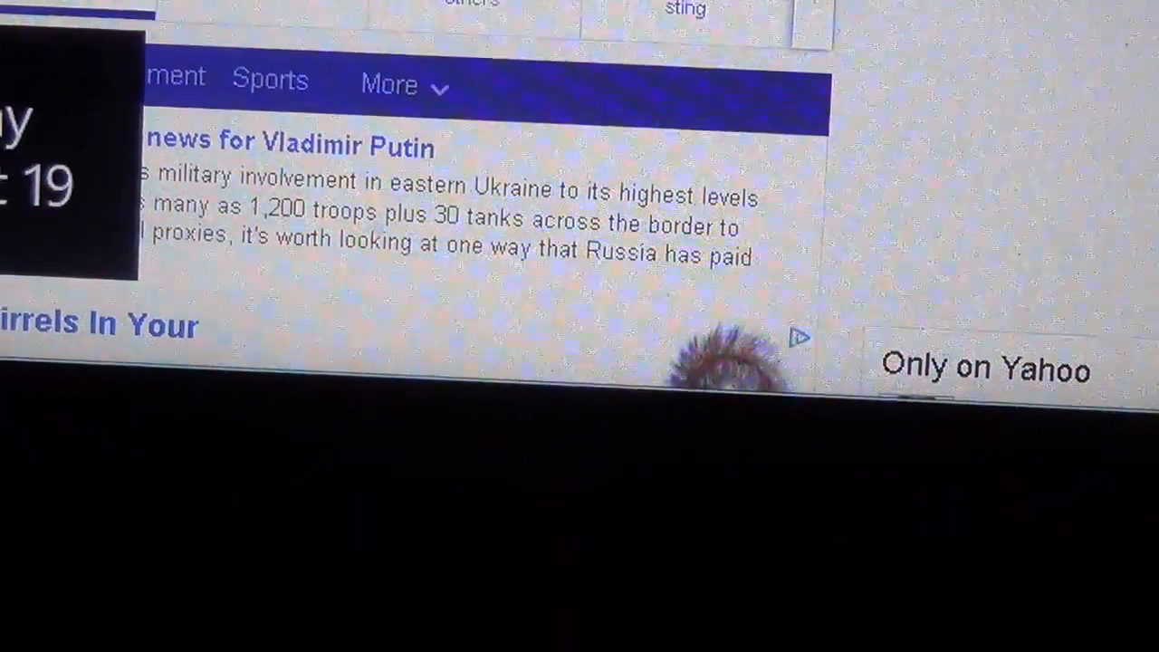
scroll("down", 3)
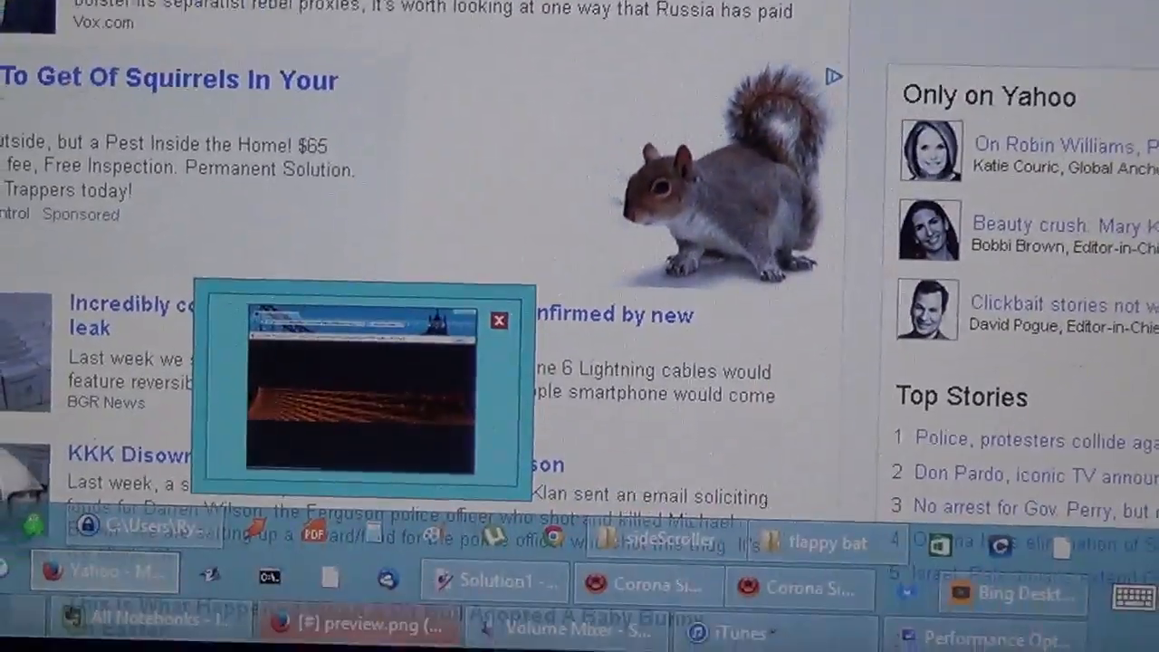
left_click(499, 321)
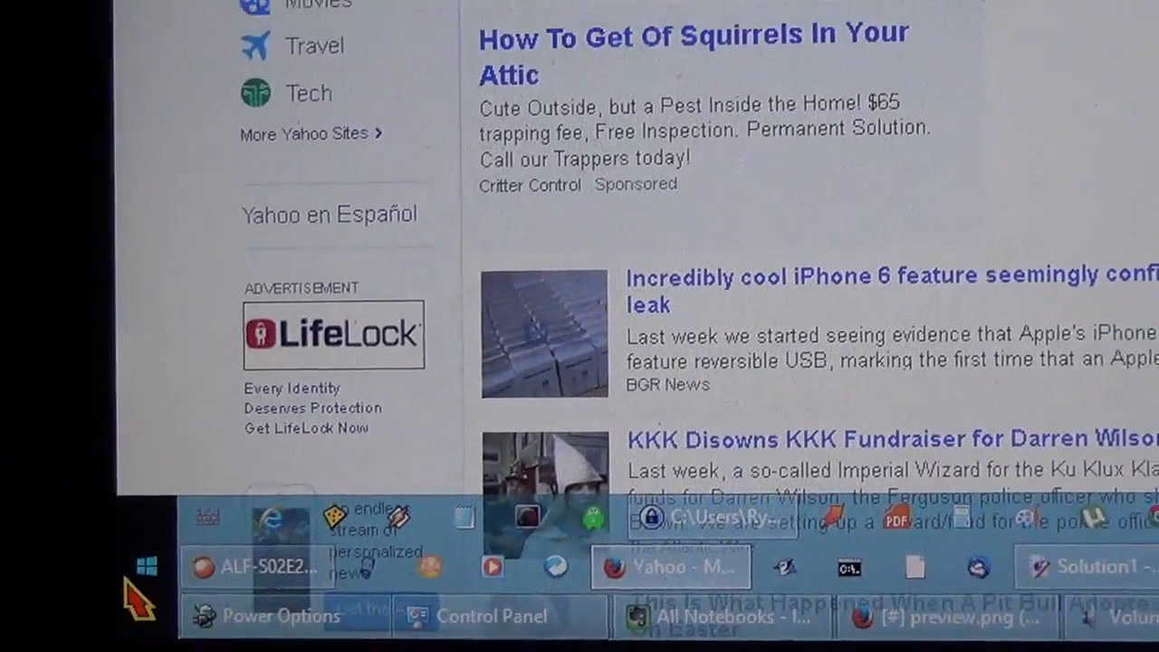
left_click(145, 567)
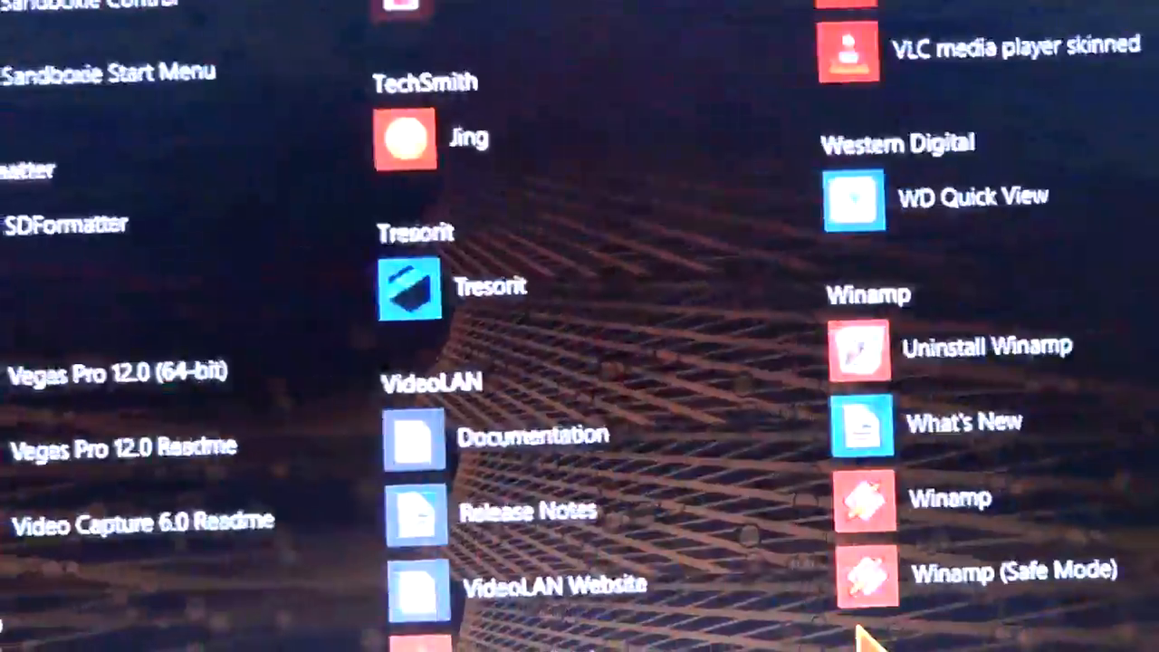
scroll("up", 3)
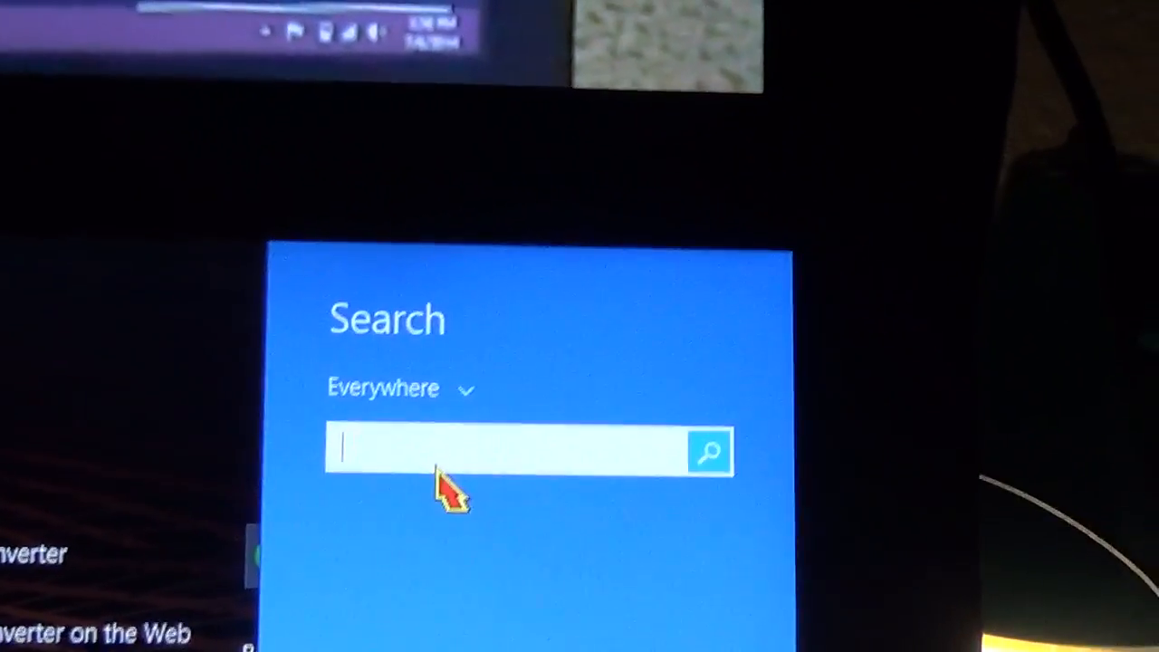
Search Windows for 'theme' to list matching settings like Change the theme.
type("th")
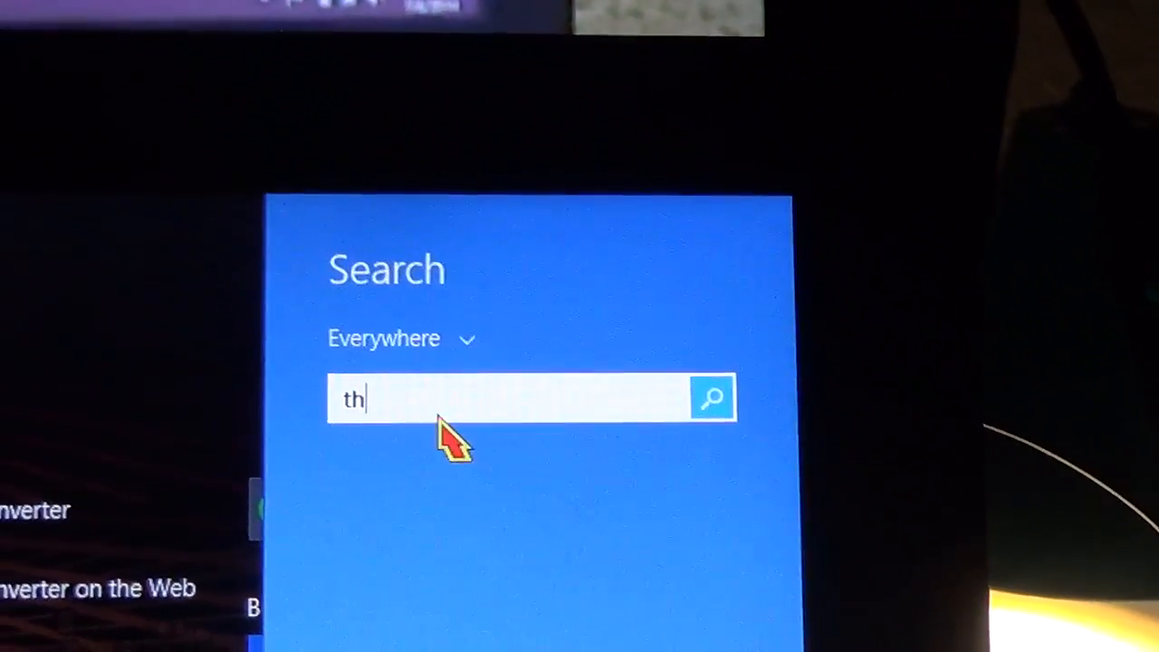
type("eme")
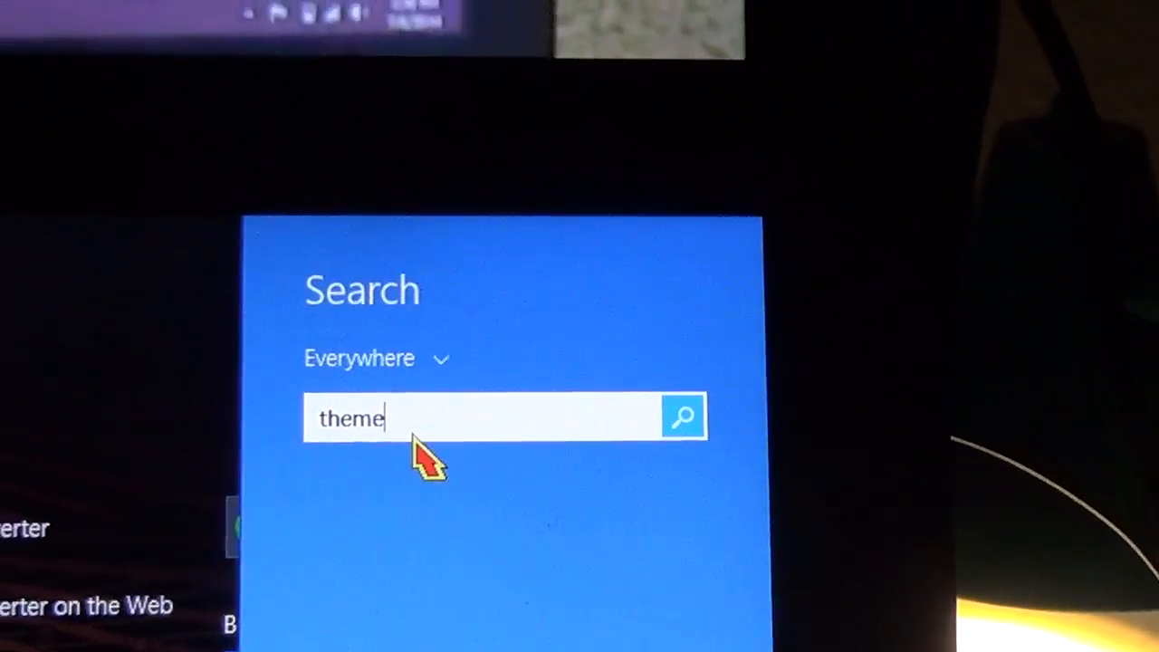
left_click(683, 418)
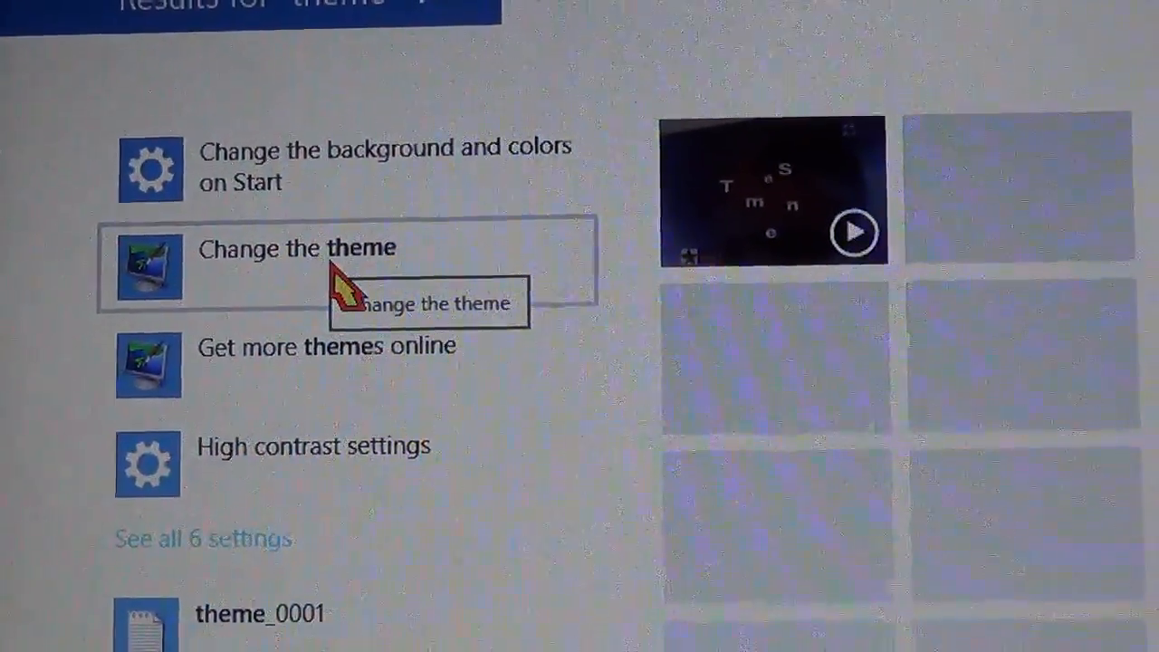
Open the 'Change the theme' result and scroll the Personalization page in Control Panel.
left_click(297, 248)
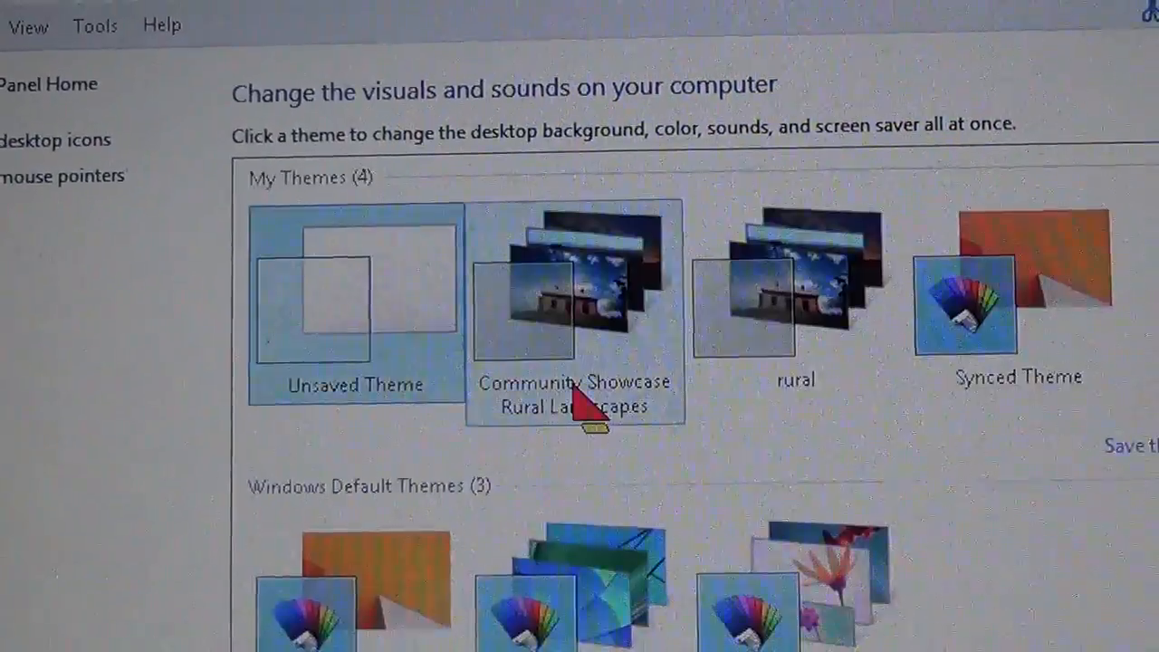
scroll("down", 3)
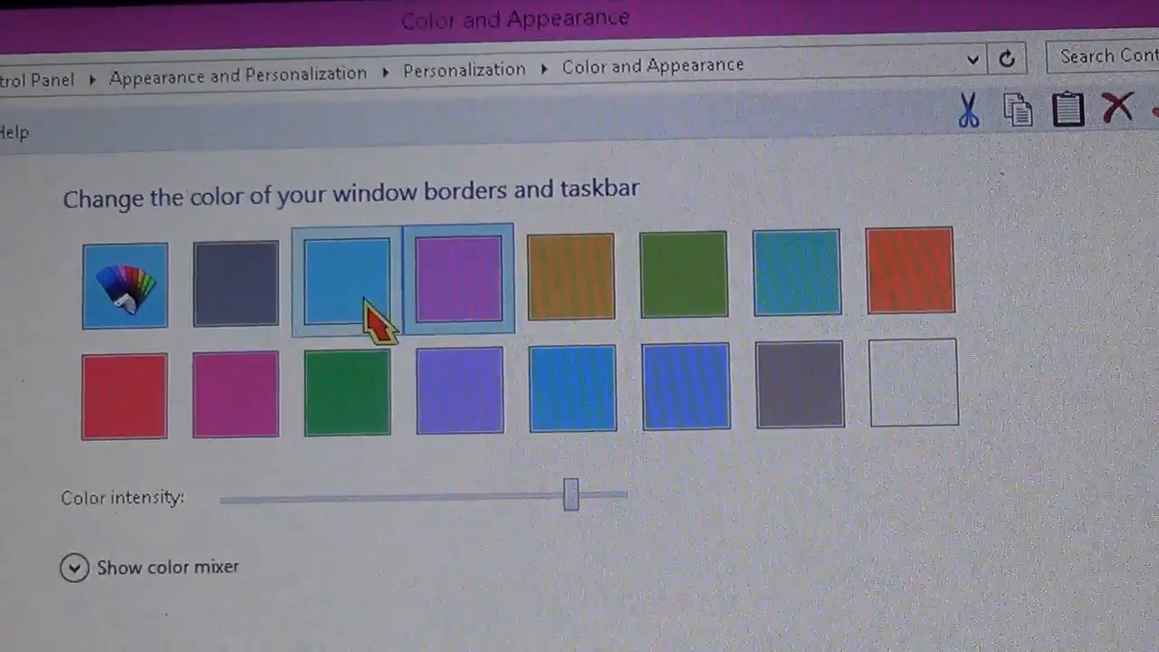
Scroll through the window border and taskbar colour swatches and intensity setting.
scroll("down", 3)
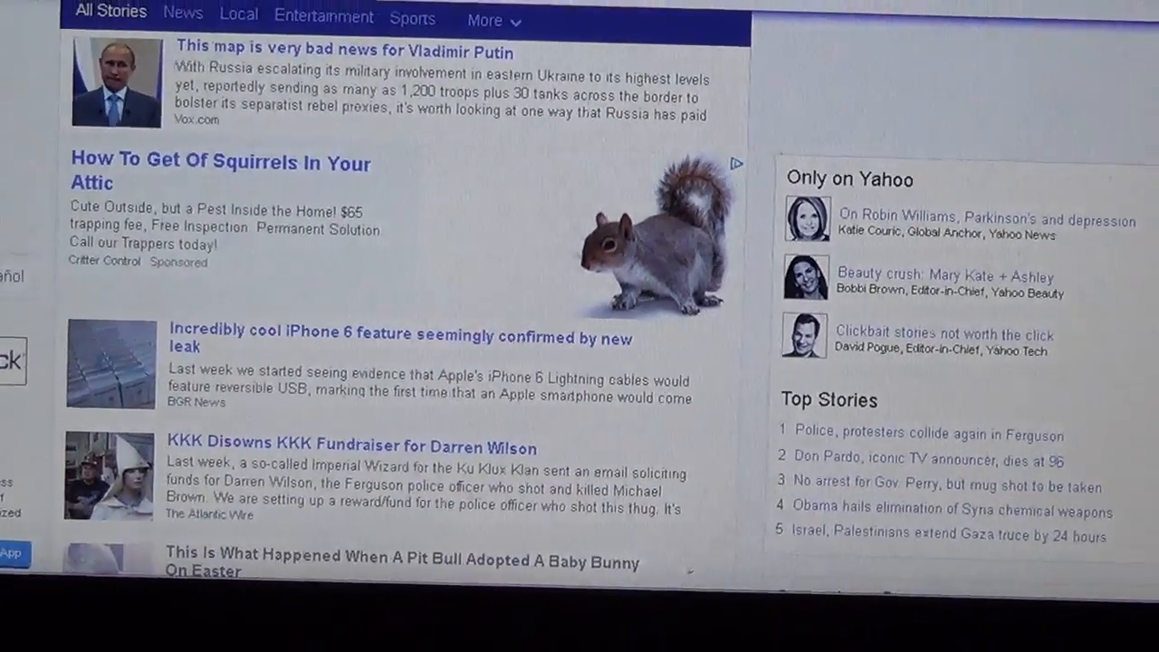
scroll("down", 3)
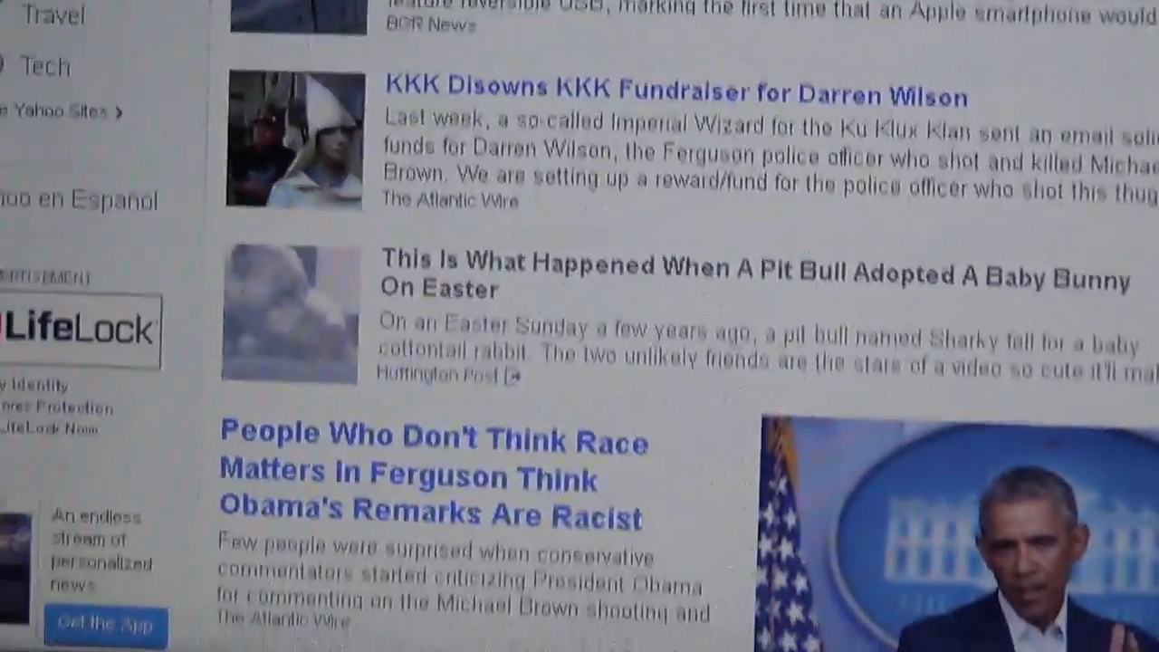
scroll("down", 3)
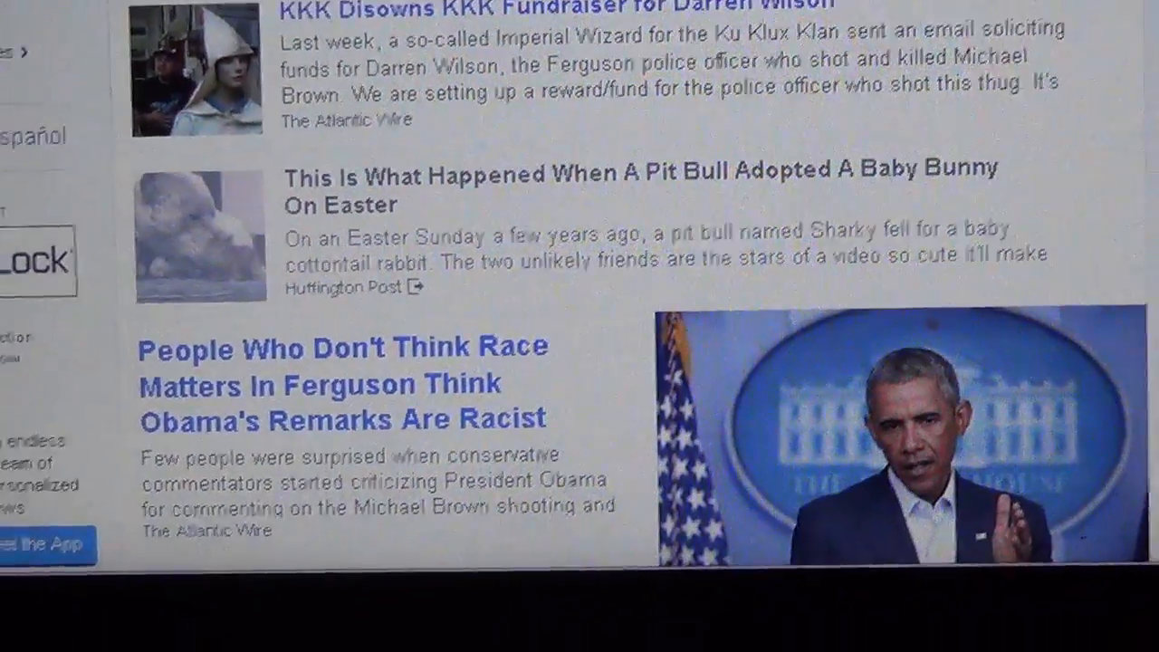
scroll("up", 3)
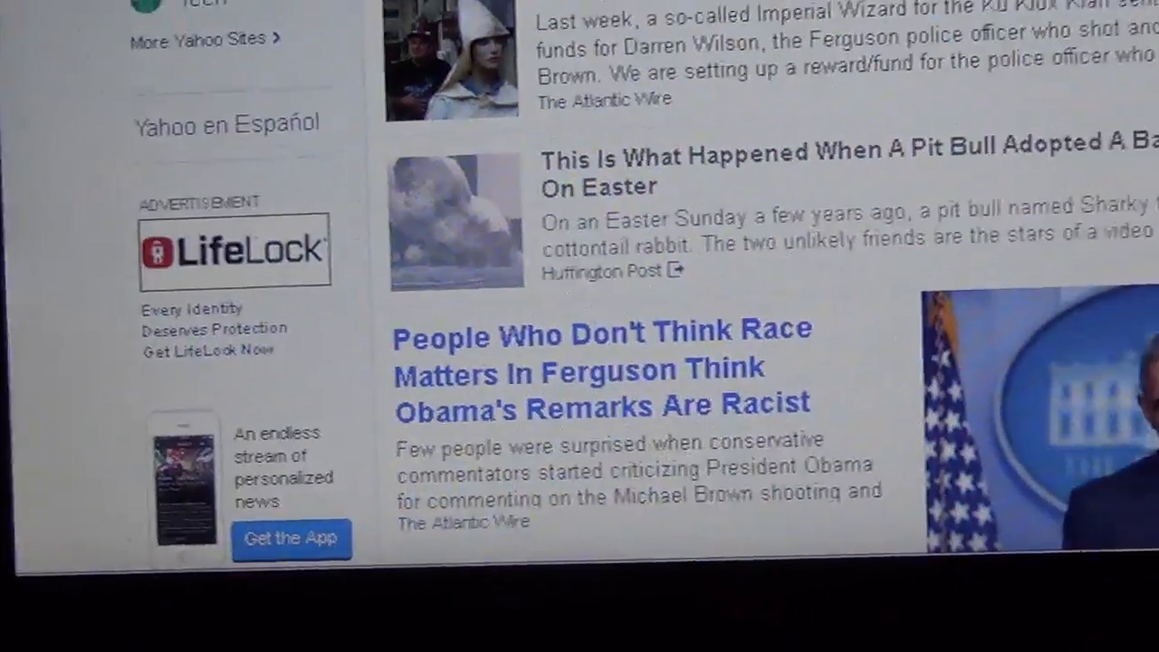
scroll("up", 3)
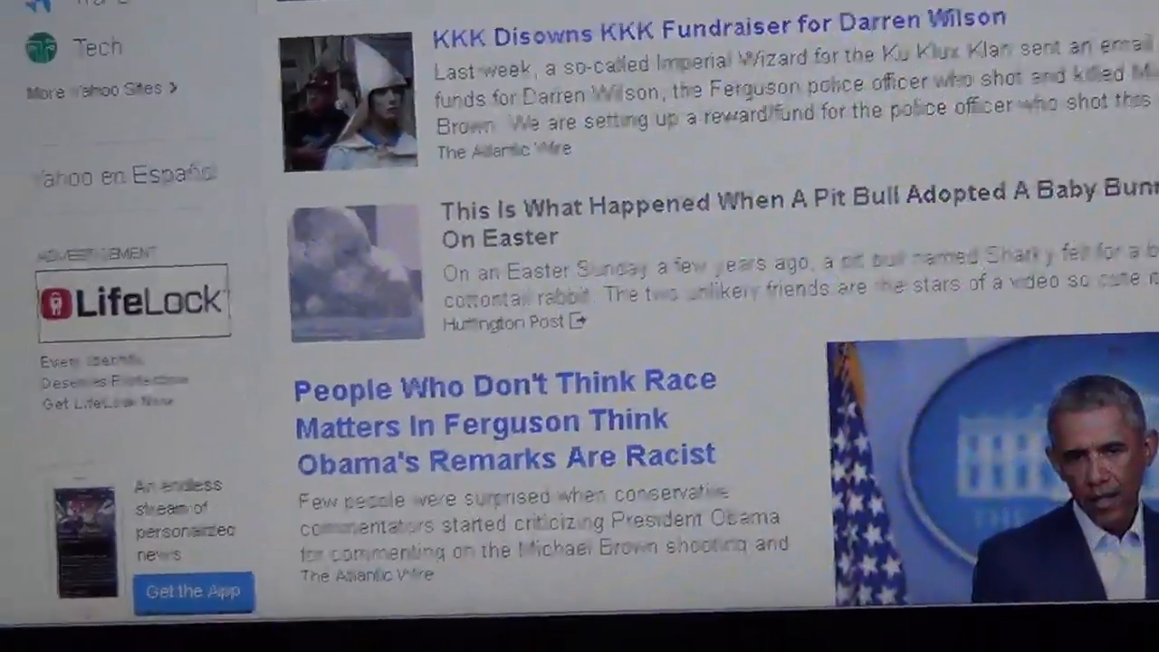
scroll("up", 3)
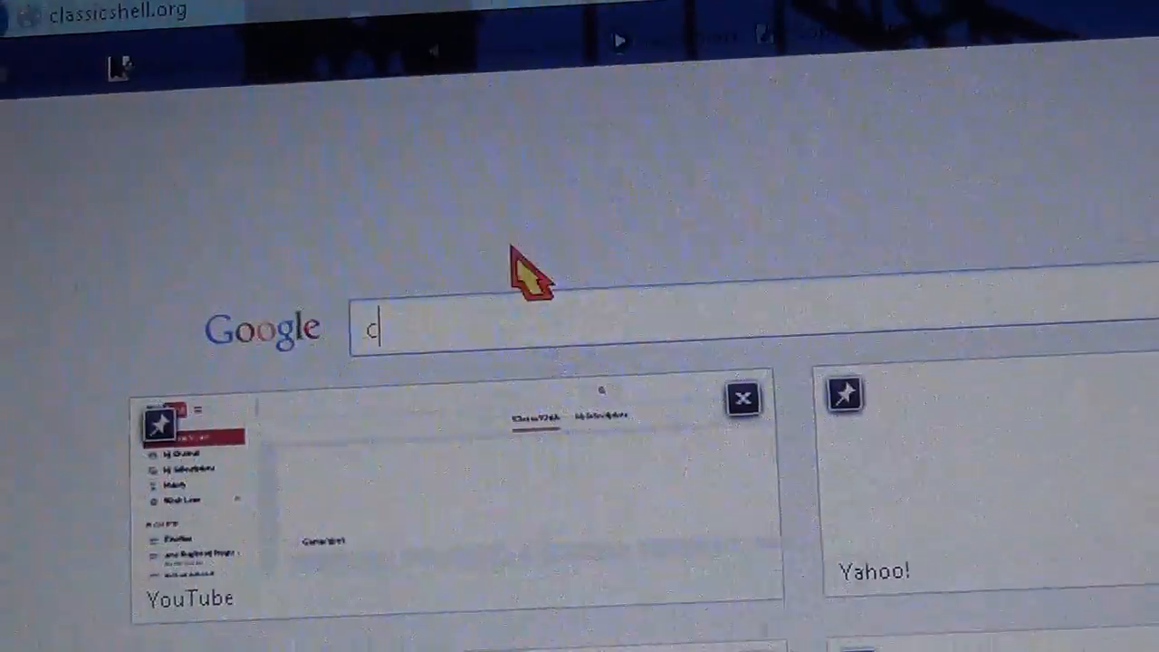
Search Google for 'classic shell'.
type("lass")
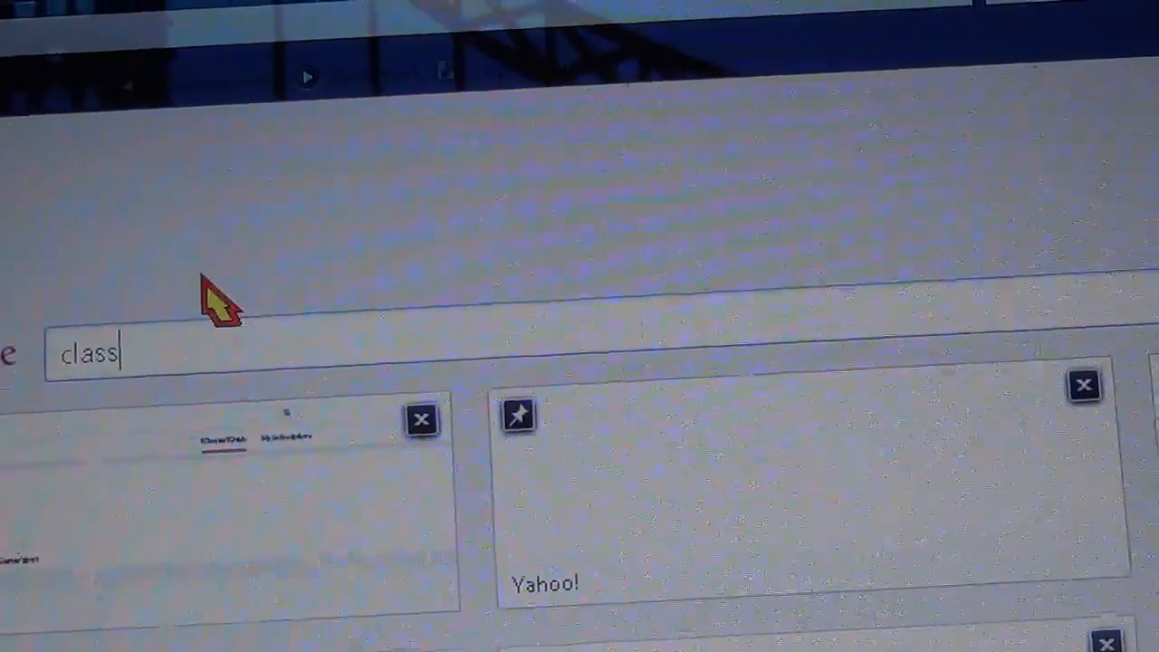
type("ic shell")
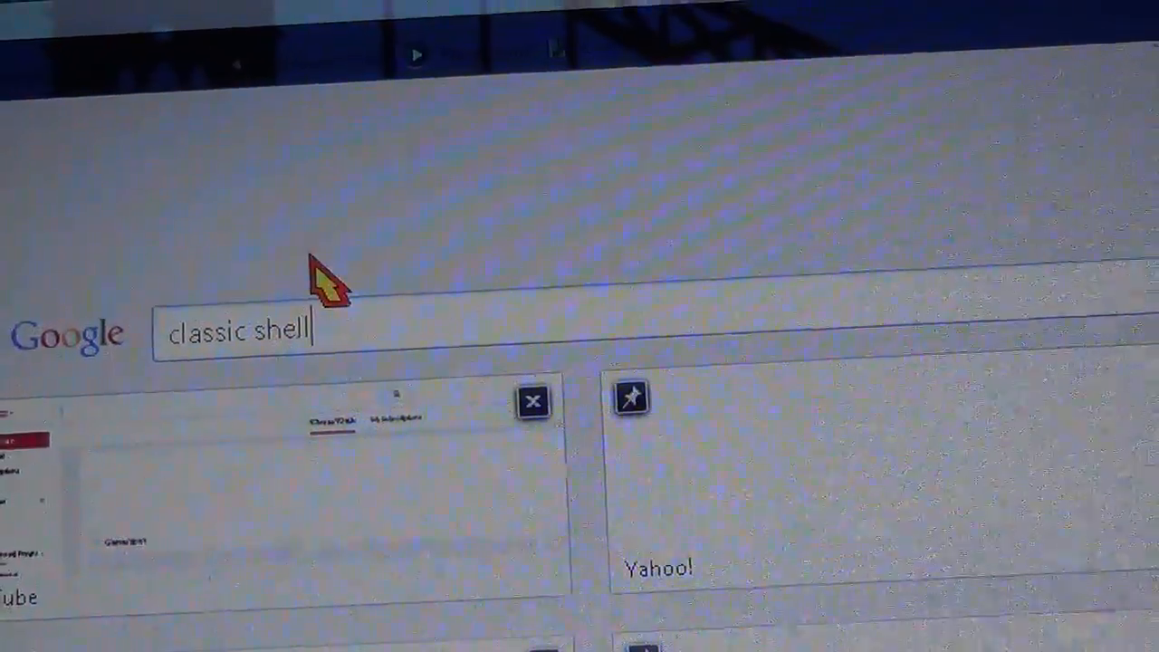
key("Return")
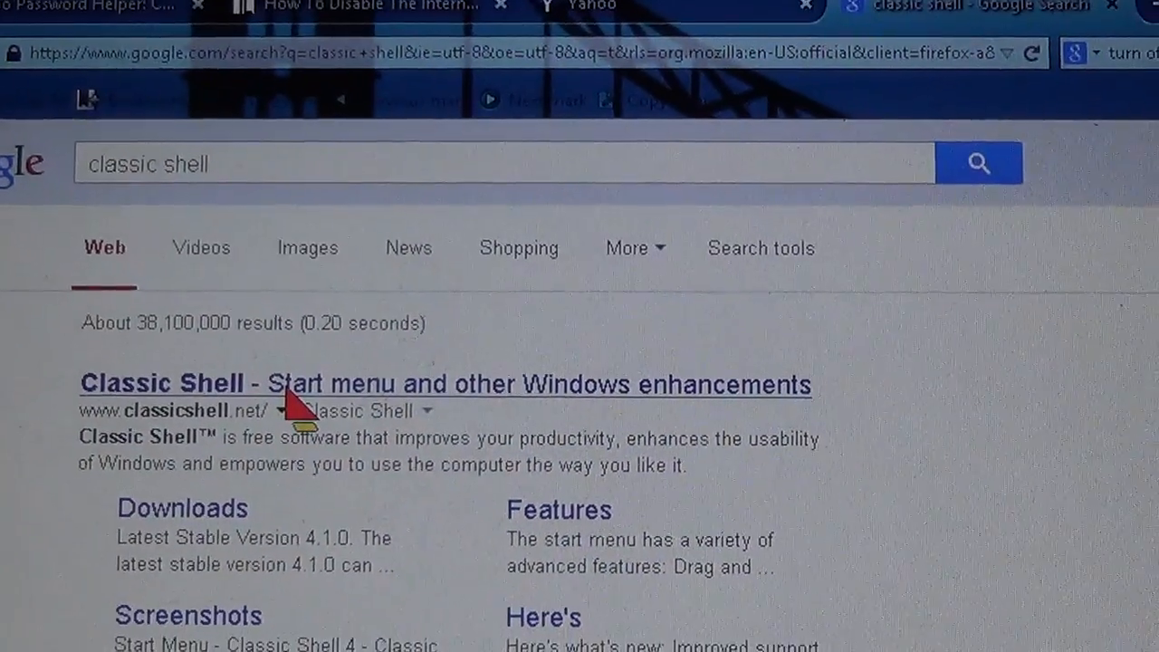
Scroll through the classicshell.net home page describing features and latest version 4.1.0.
scroll("down", 3)
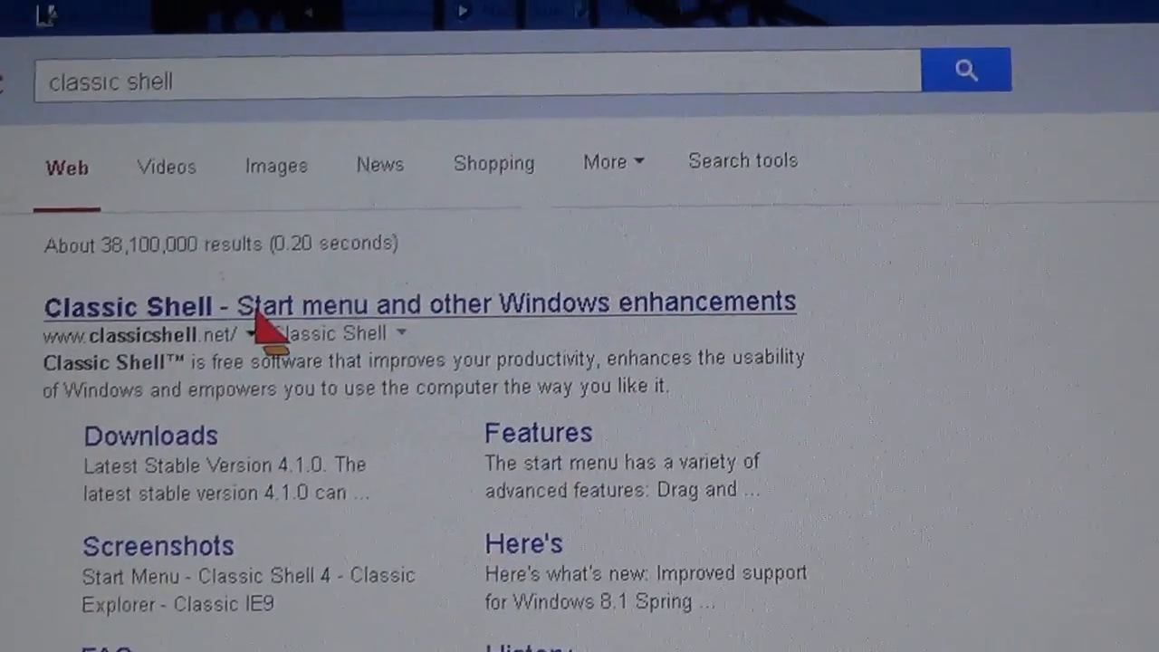
scroll("down", 3)
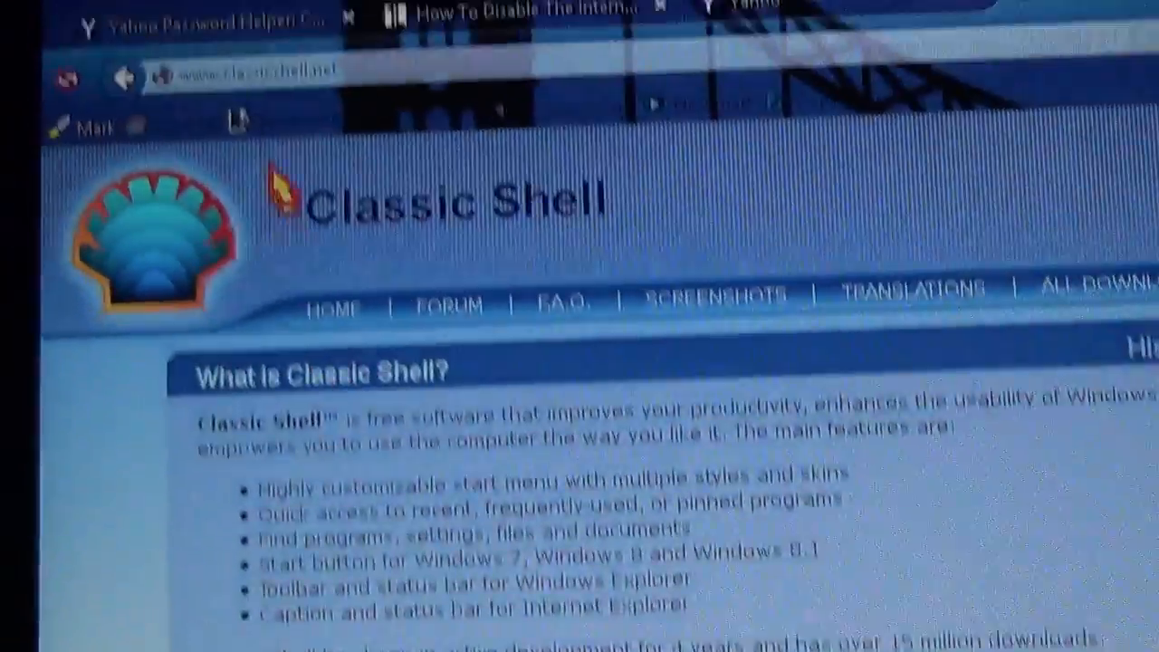
scroll("down", 3)
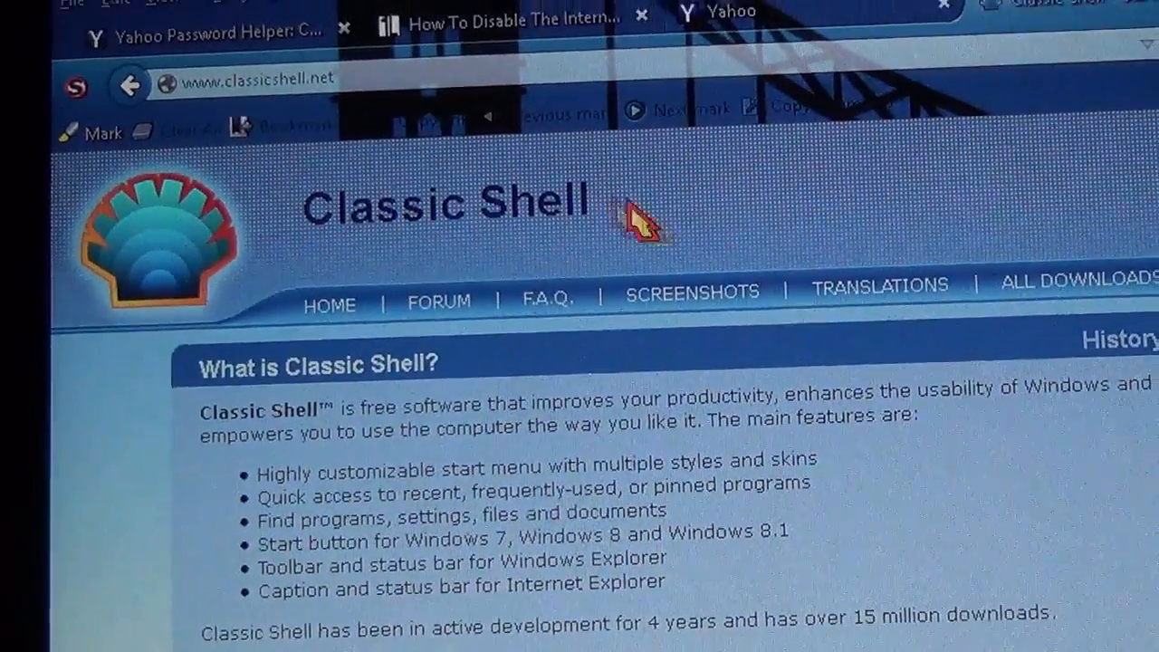
scroll("down", 3)
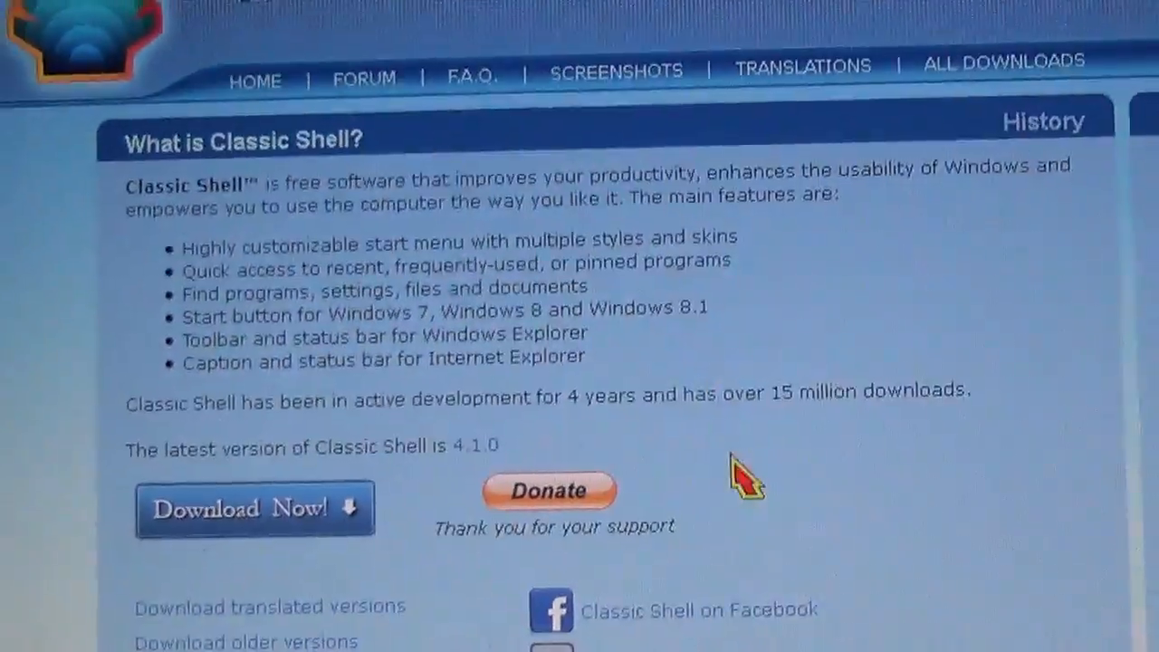
scroll("down", 3)
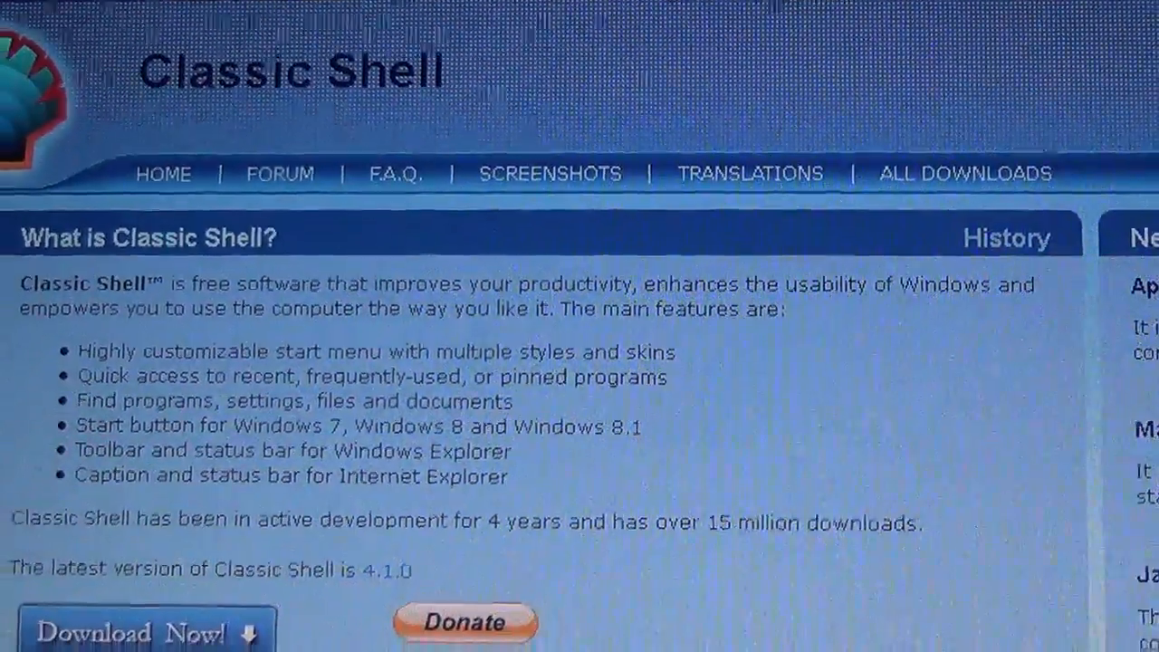
Scroll the installed apps list to reach Classic Start Menu settings.
scroll("down", 3)
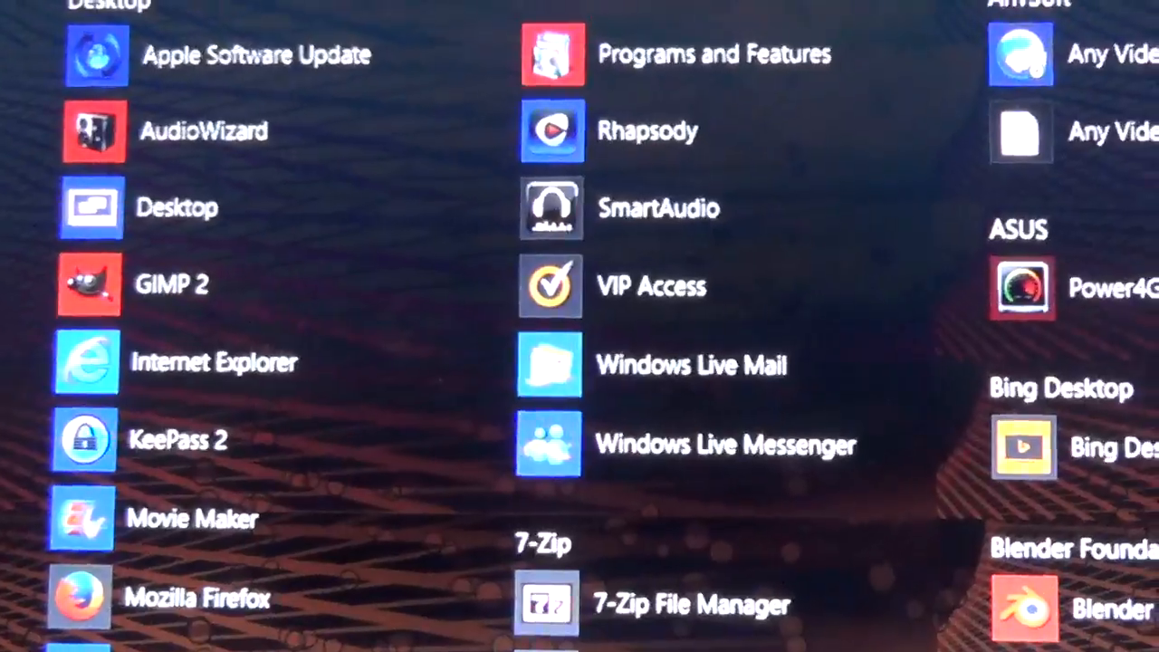
scroll("down", 3)
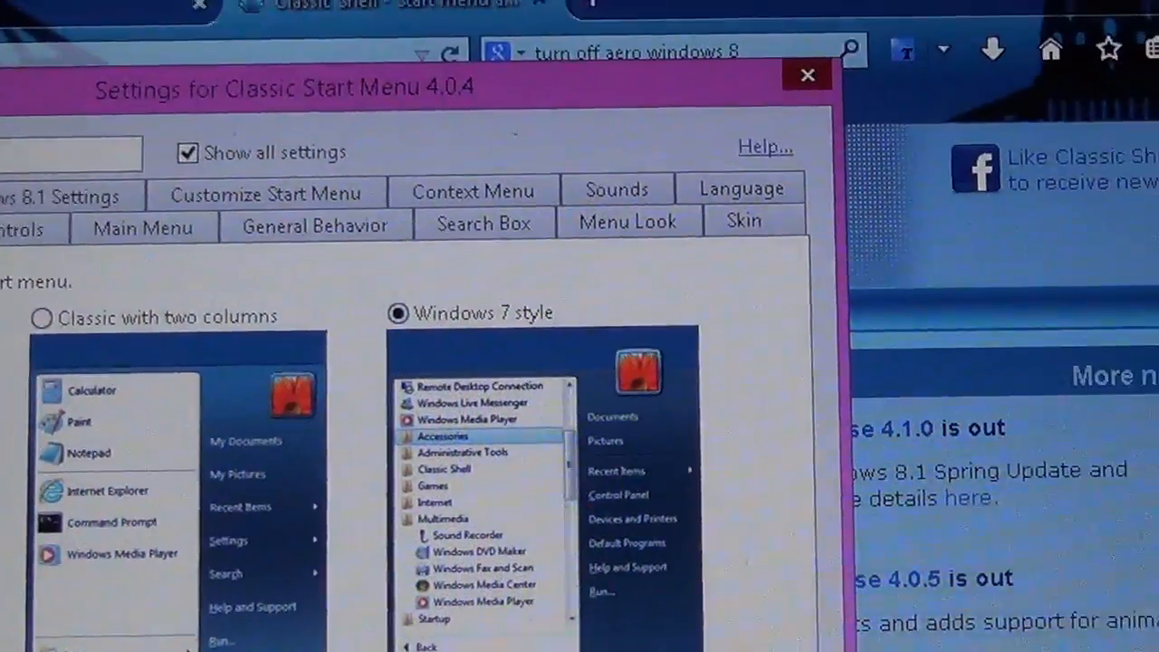
Choose Windows 7 style, leave Replace Start button unchecked, and confirm with OK.
scroll("down", 3)
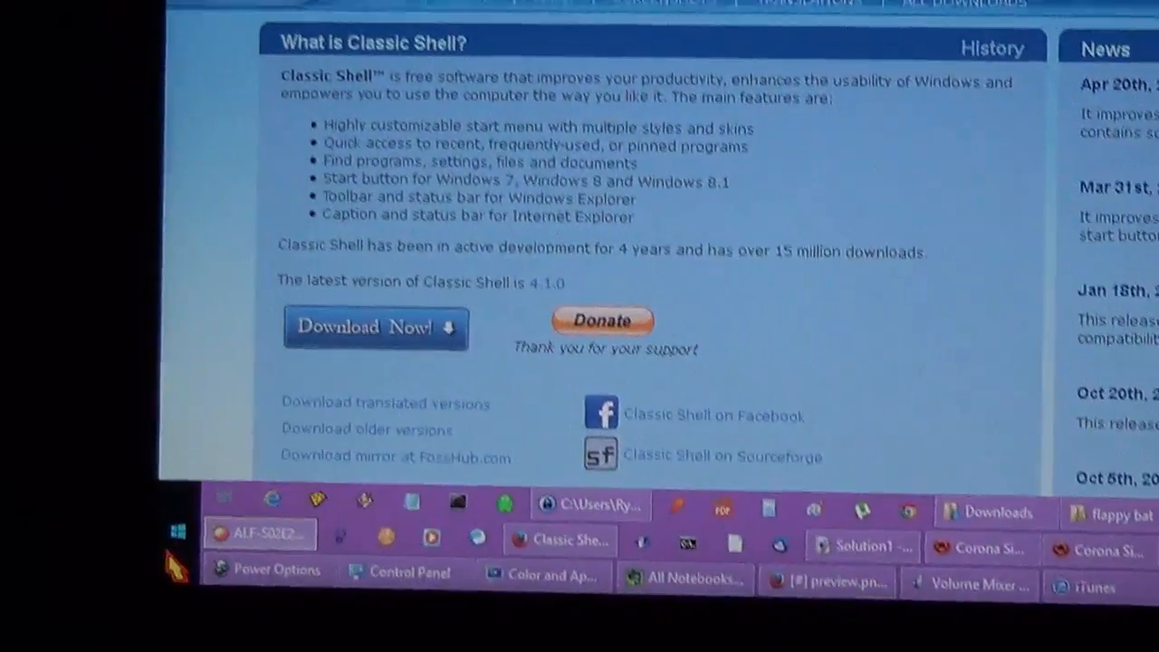
scroll("up", 3)
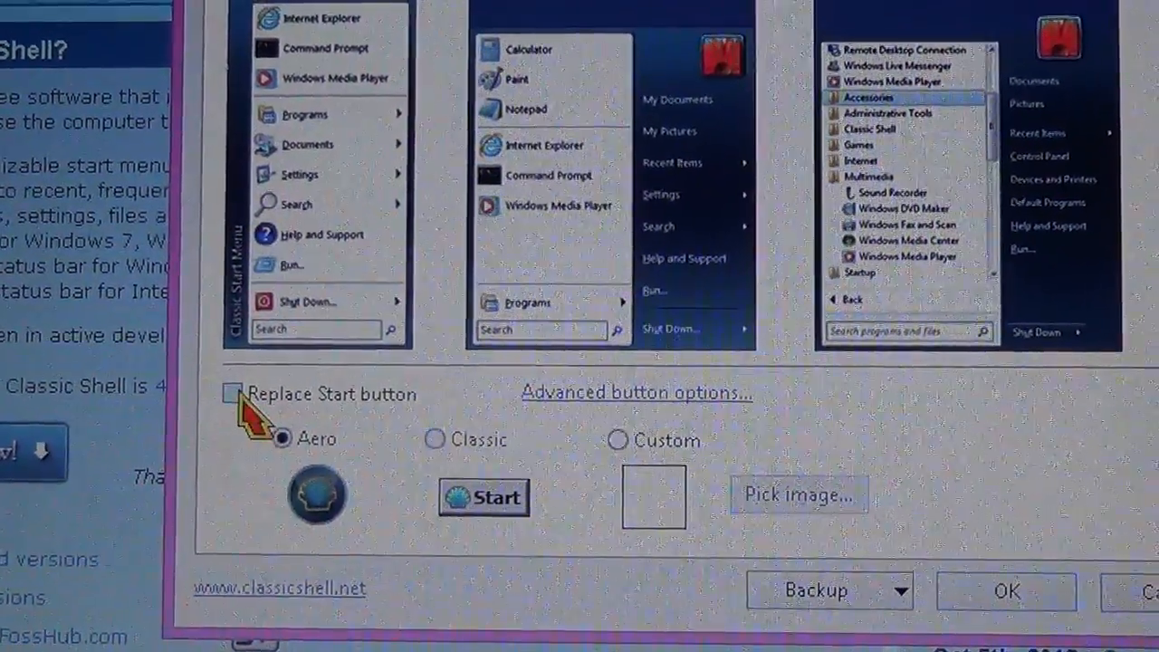
left_click(234, 393)
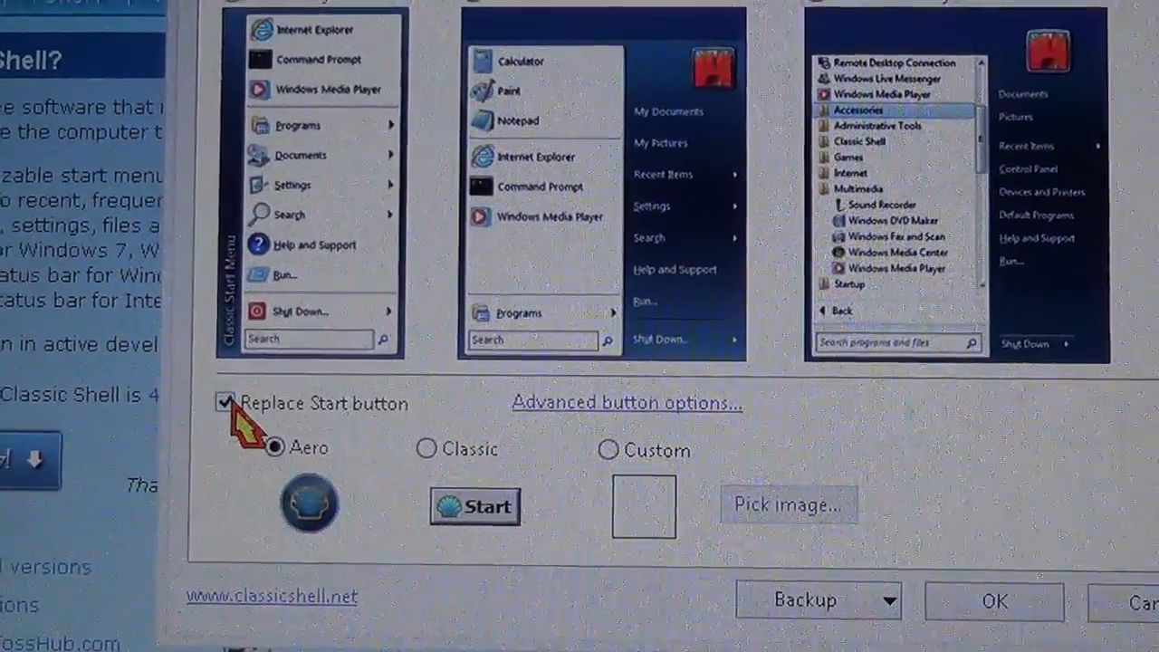
left_click(224, 403)
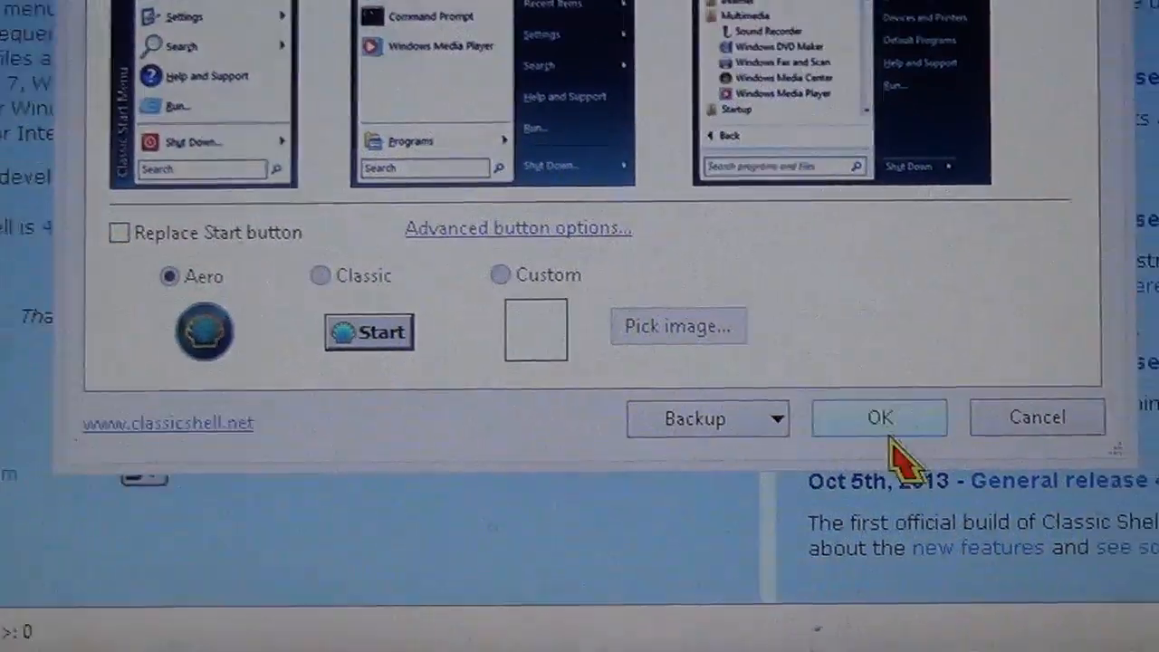
left_click(879, 417)
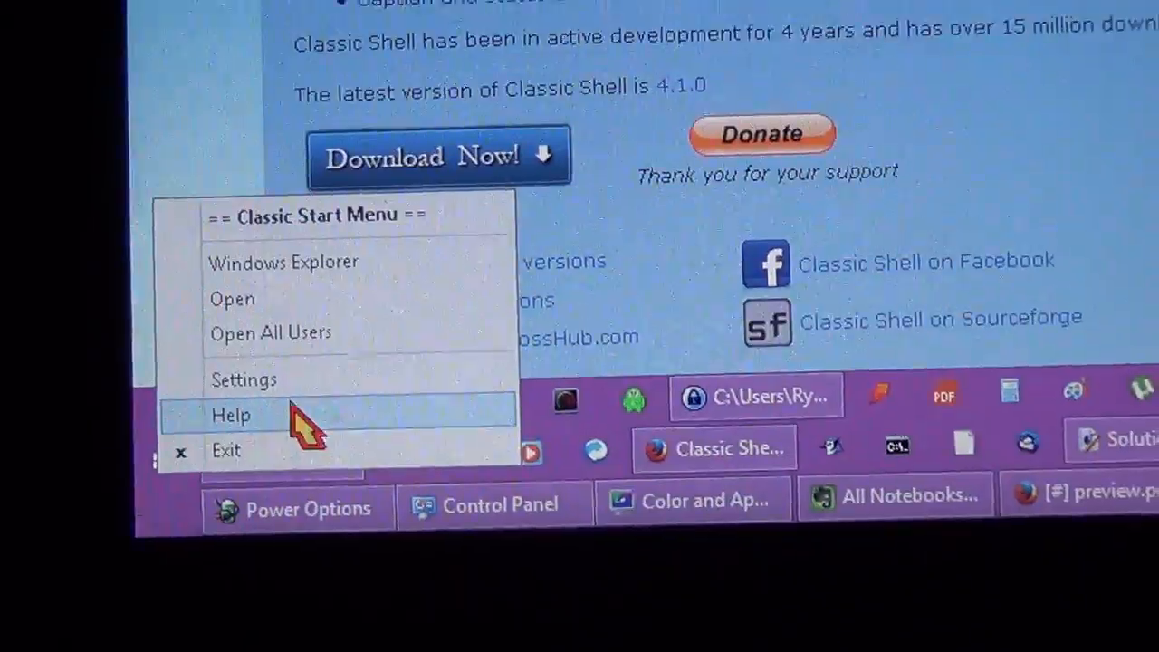
Open Settings from the Classic Start Menu to show the Windows 8.1 options.
left_click(244, 380)
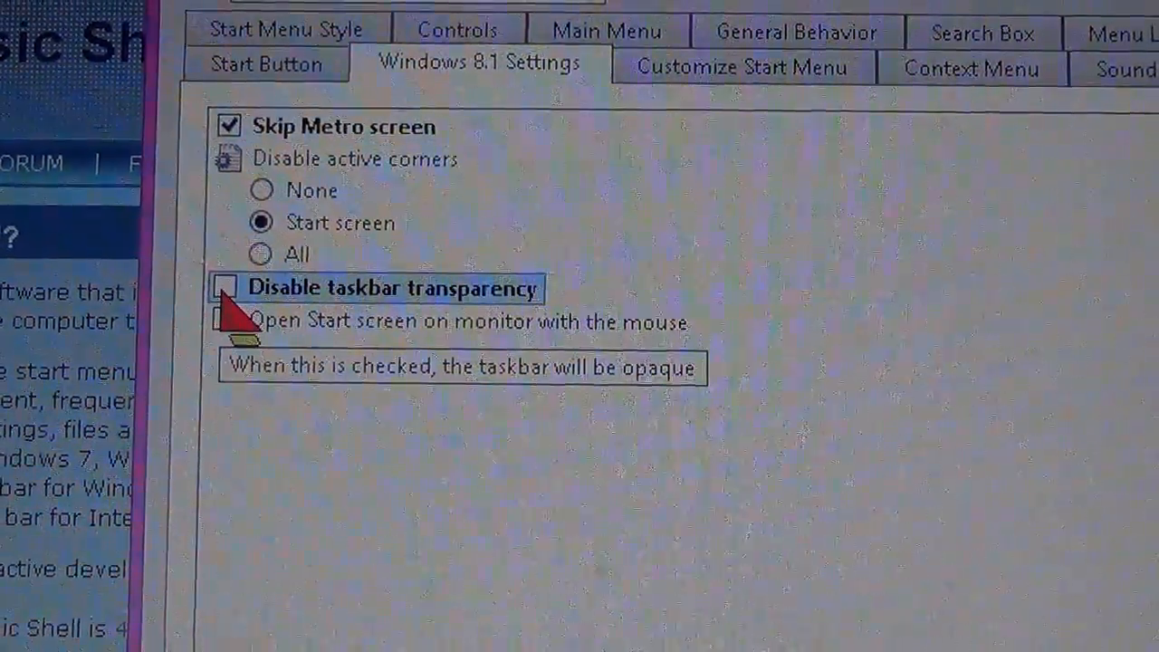
Tick Disable taskbar transparency while keeping Skip Metro screen checked.
left_click(227, 288)
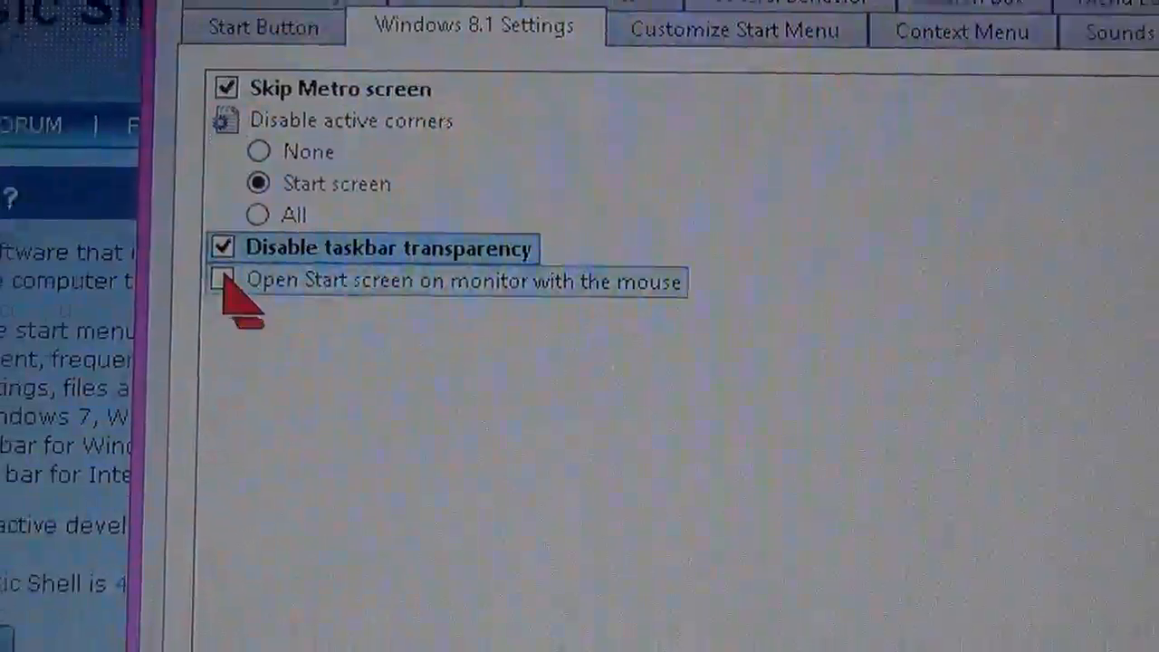
left_click(224, 245)
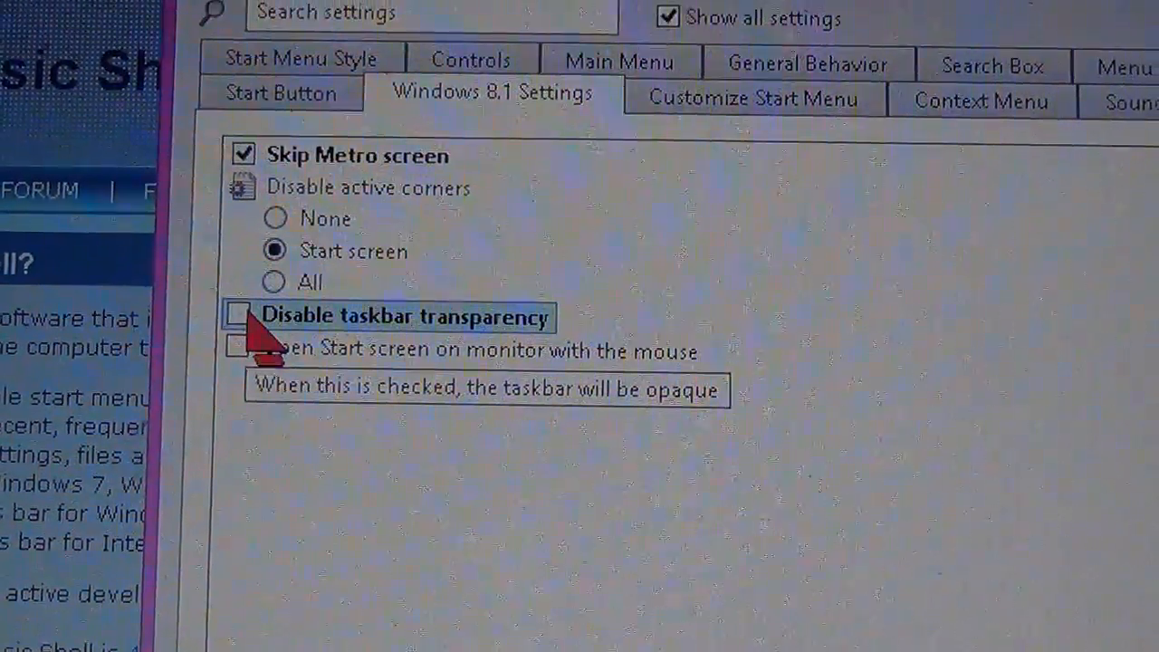
left_click(242, 315)
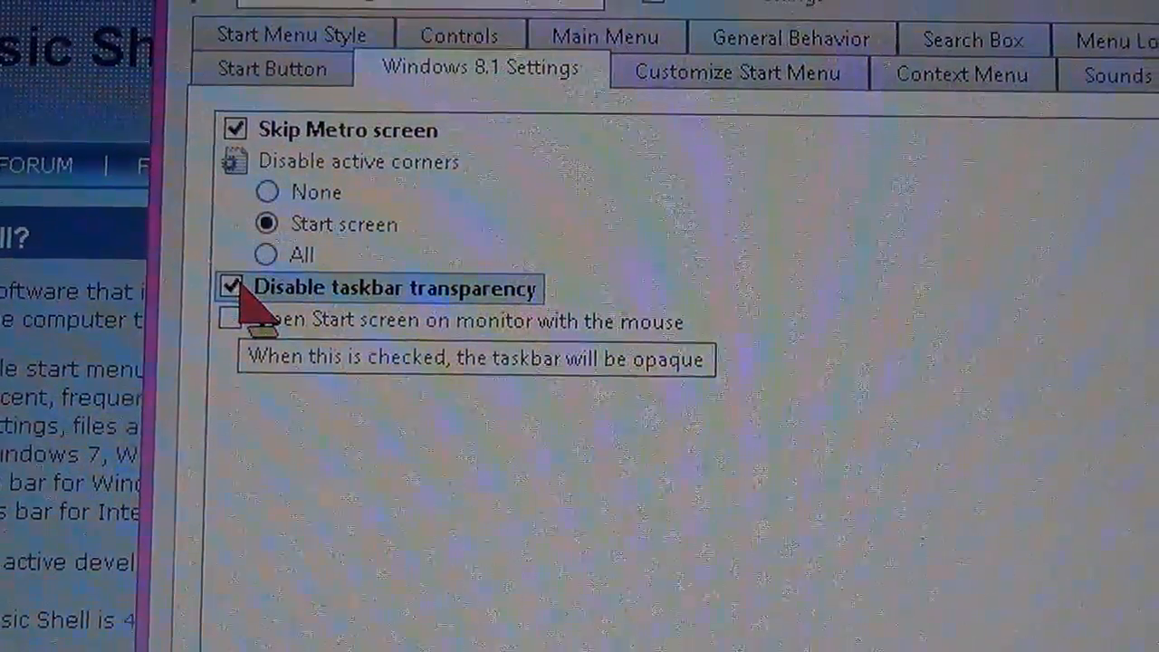